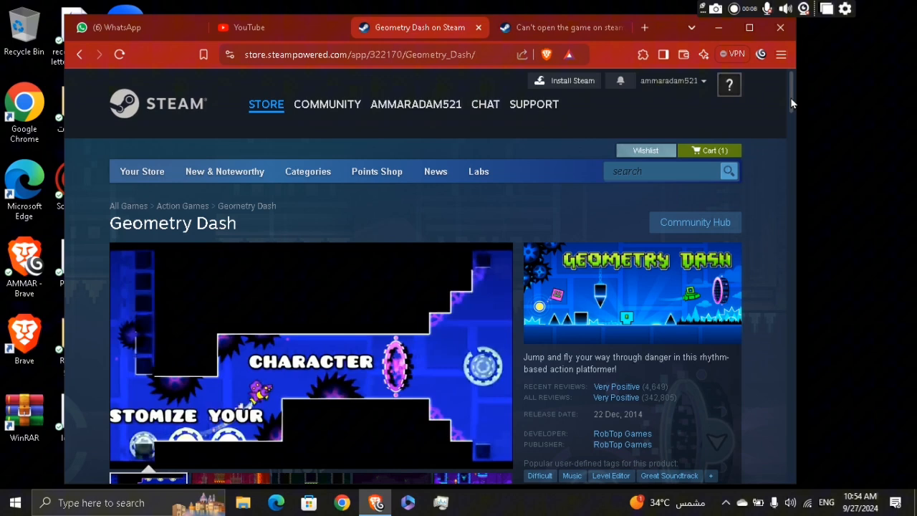
Step: Bring up the Geometry Dash discussion "Can't open the game on steam anymore" and read its opening
{"action": "left_click", "coordinate": [559, 27]}
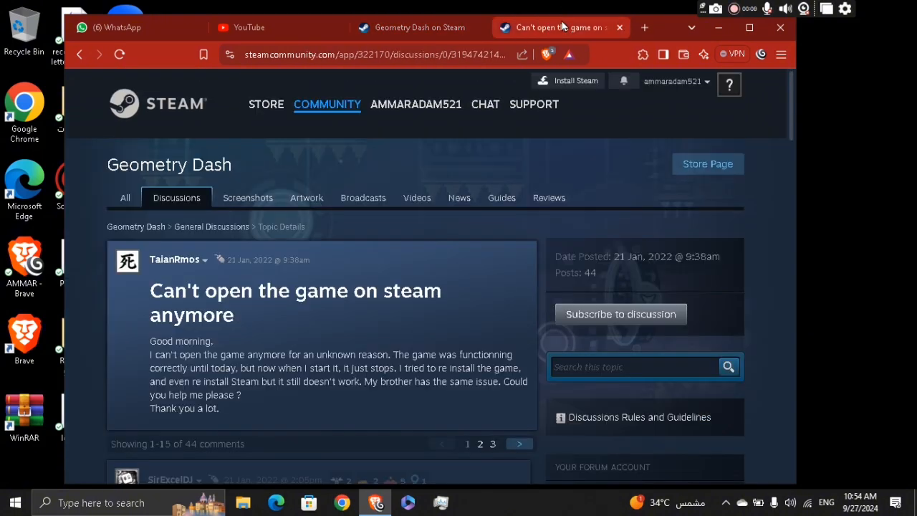
{"action": "mouse_move", "coordinate": [791, 123]}
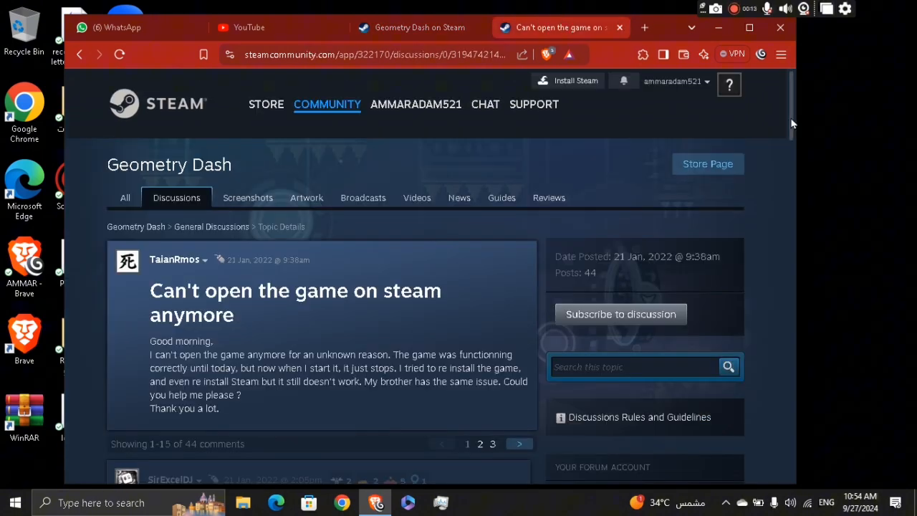
{"action": "scroll", "scroll_direction": "down", "scroll_amount": 3}
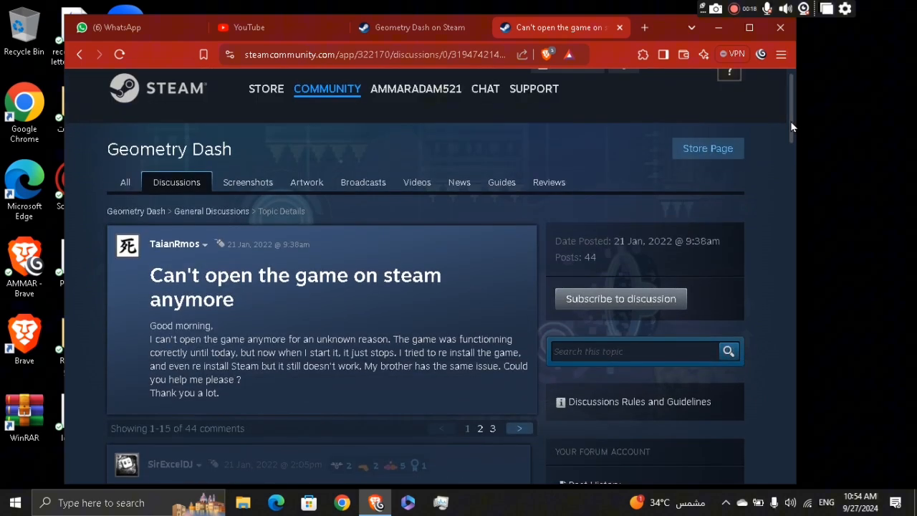
Step: Highlight the reply's checklist: update drivers, update system, reinstall DirectX, reinstall game, deactivate hacks
{"action": "scroll", "scroll_direction": "down", "scroll_amount": 3}
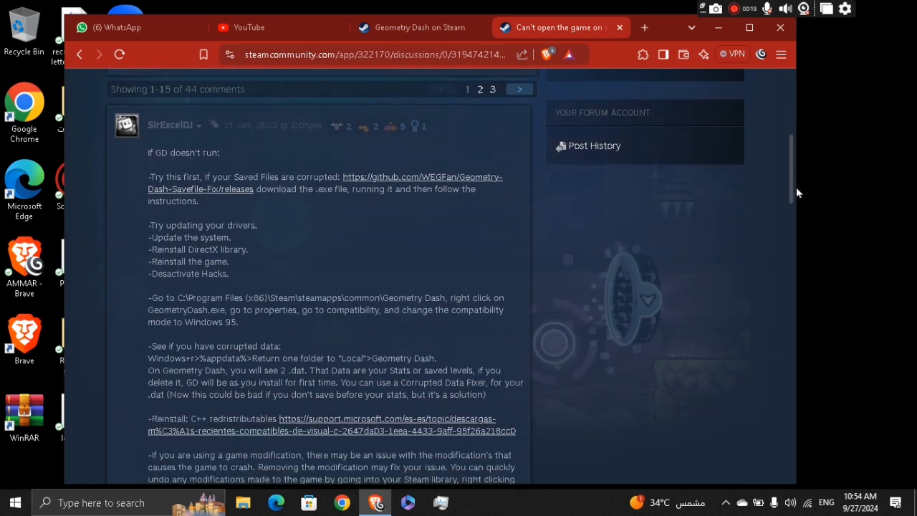
{"action": "scroll", "scroll_direction": "down", "scroll_amount": 3}
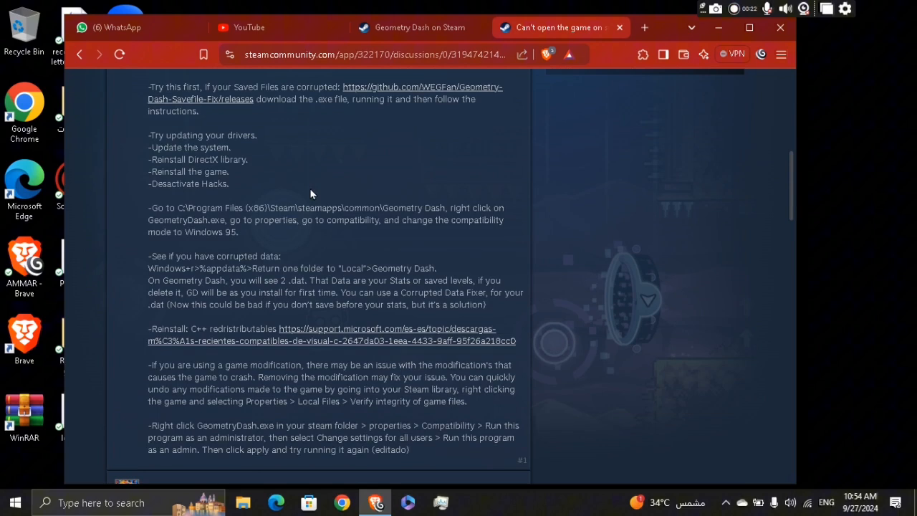
{"action": "left_click_drag", "start_coordinate": [147, 134], "coordinate": [229, 172]}
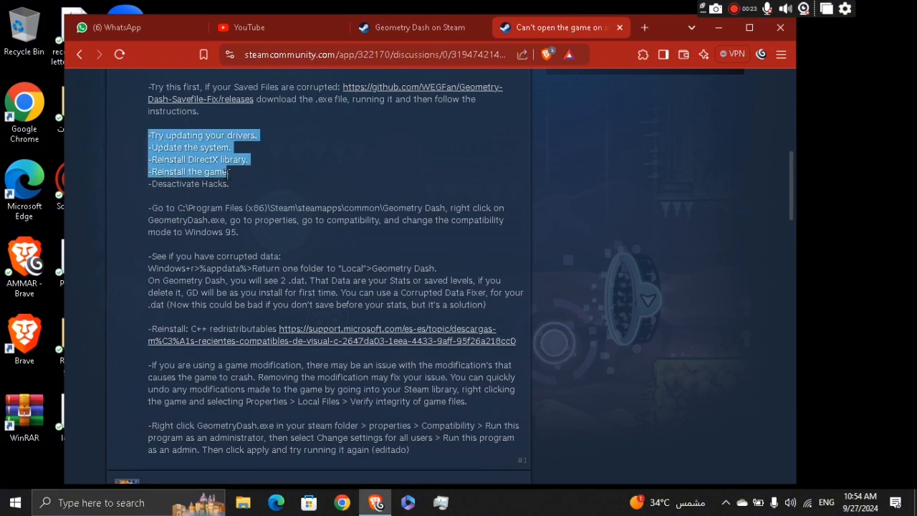
{"action": "left_click_drag", "start_coordinate": [159, 147], "coordinate": [229, 183]}
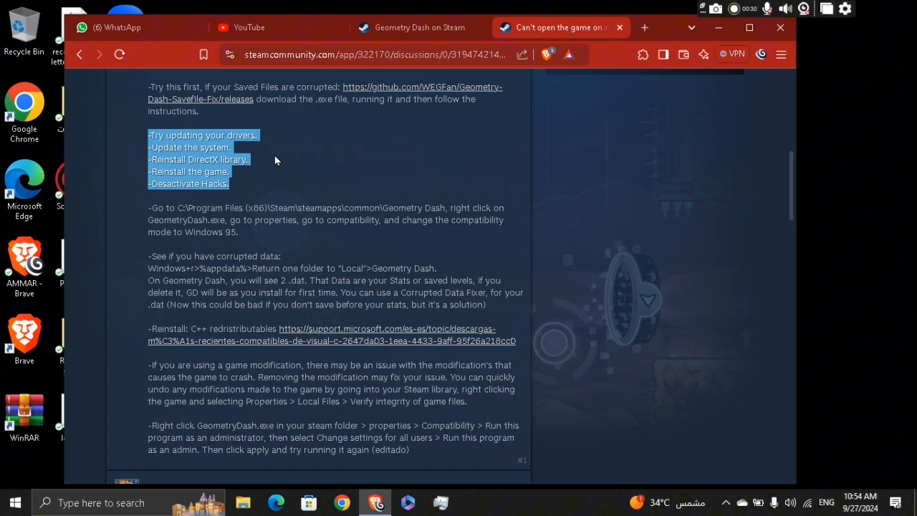
{"action": "mouse_move", "coordinate": [195, 186]}
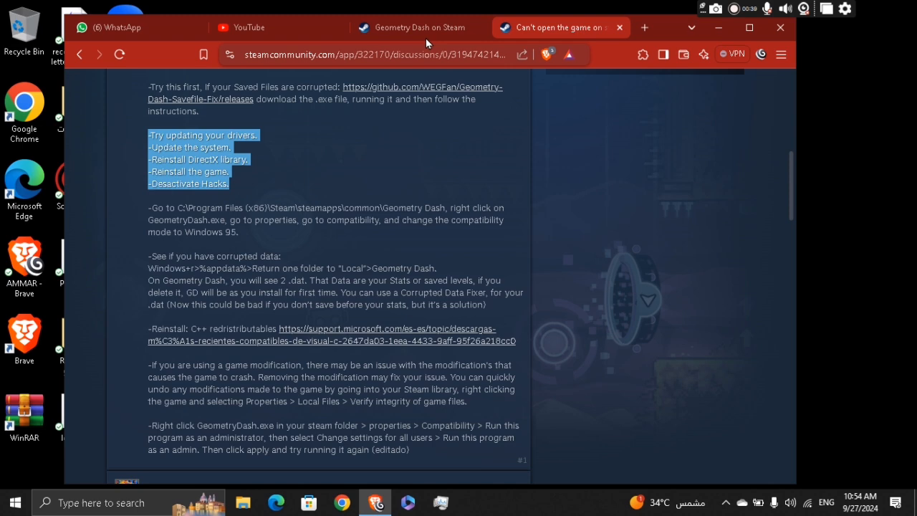
{"action": "left_click", "coordinate": [418, 28]}
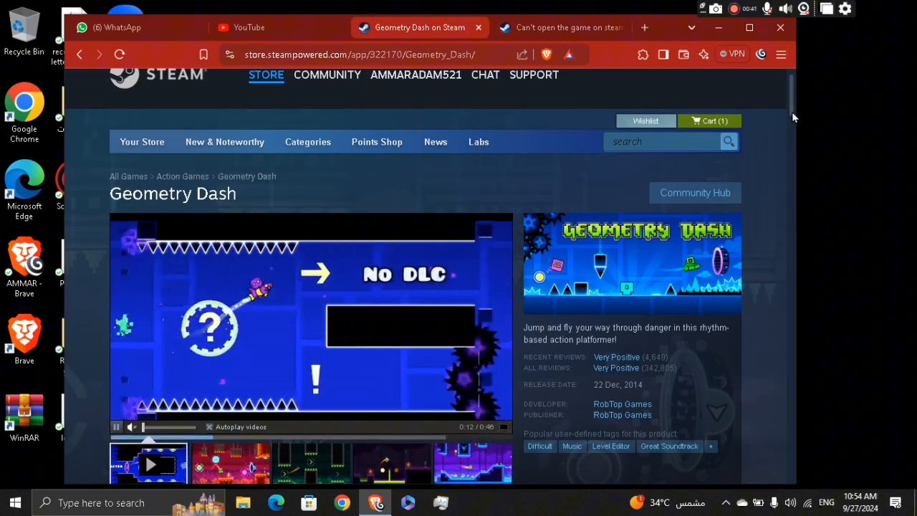
{"action": "scroll", "scroll_direction": "down", "scroll_amount": 3}
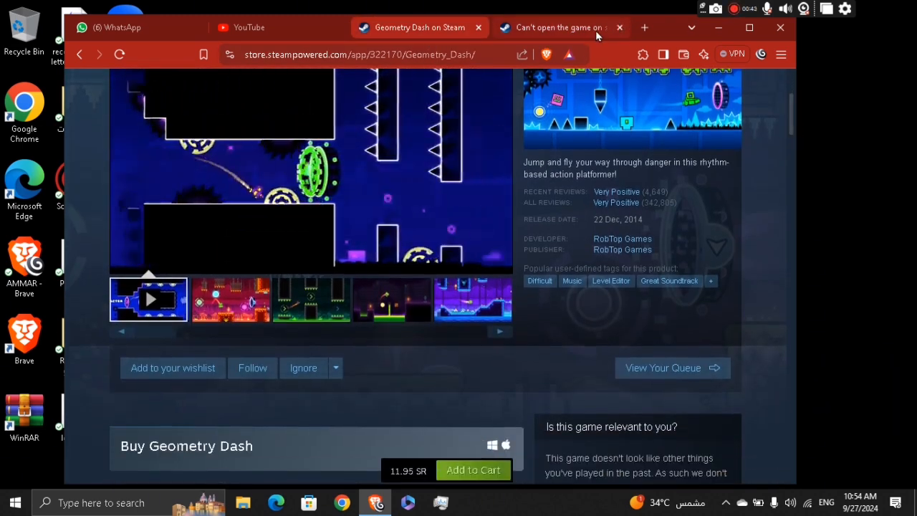
{"action": "left_click", "coordinate": [559, 27]}
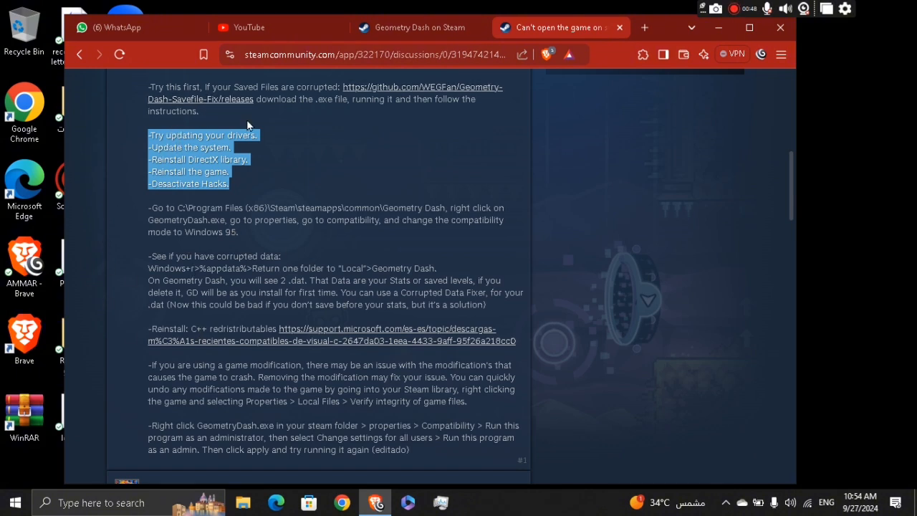
{"action": "mouse_move", "coordinate": [210, 163]}
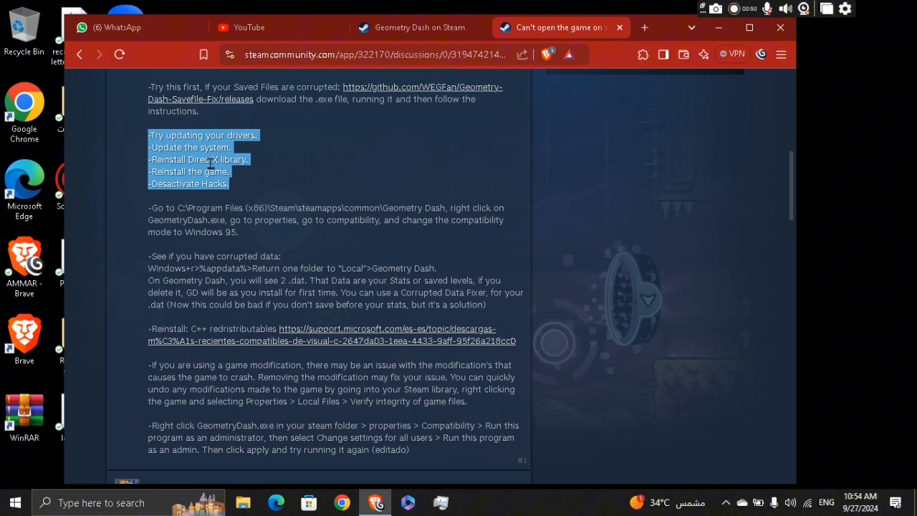
{"action": "mouse_move", "coordinate": [250, 192]}
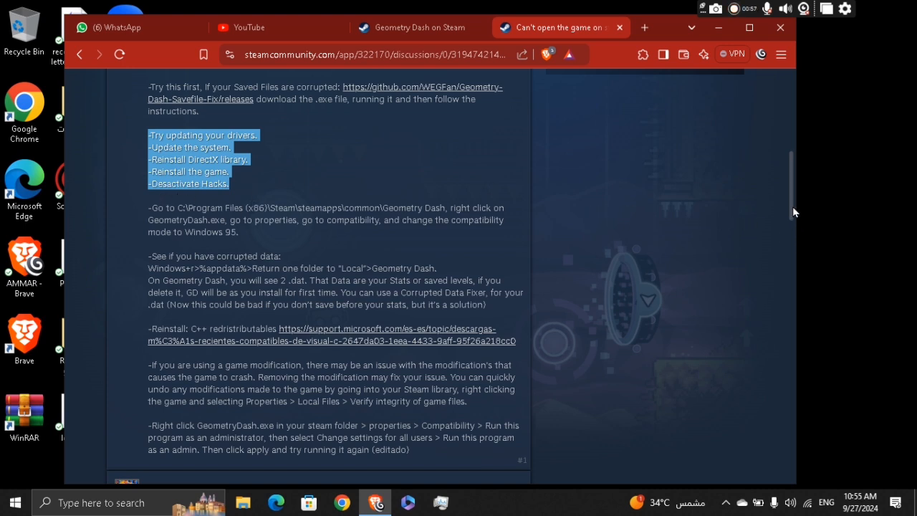
Step: Scroll down to the remaining fixes (compatibility mode, C++ redistributables, verify files, run as admin) and later replies
{"action": "scroll", "scroll_direction": "down", "scroll_amount": 3}
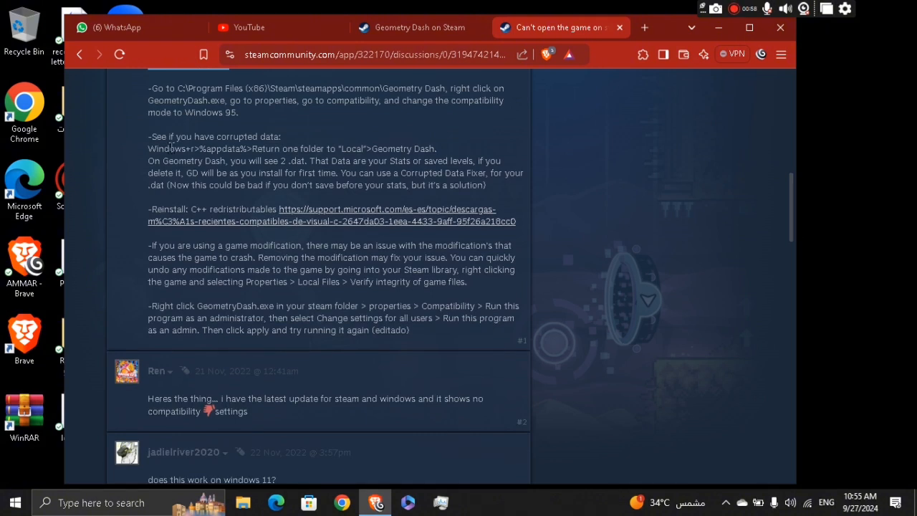
{"action": "mouse_move", "coordinate": [326, 171]}
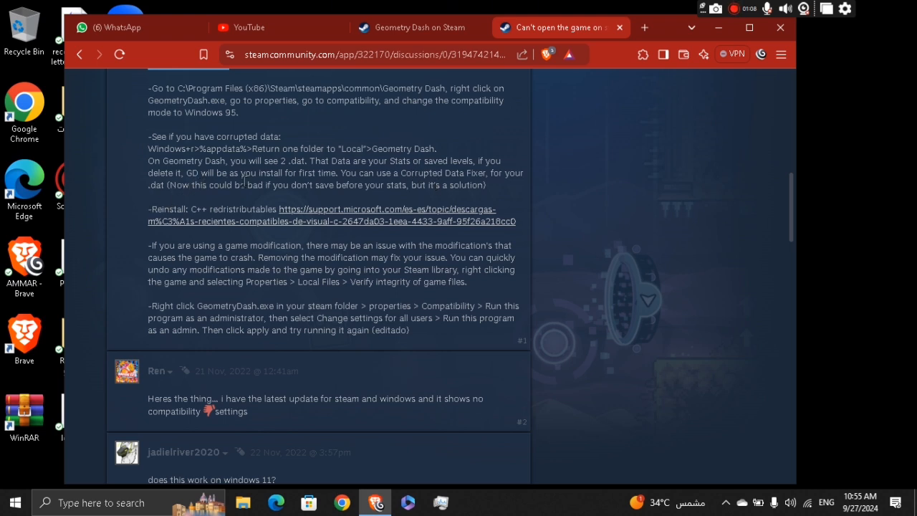
{"action": "mouse_move", "coordinate": [292, 198]}
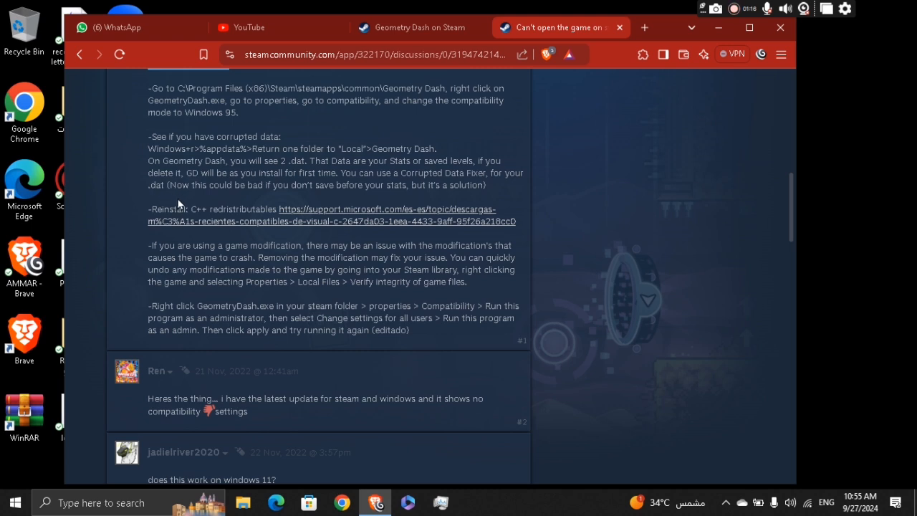
{"action": "mouse_move", "coordinate": [236, 207]}
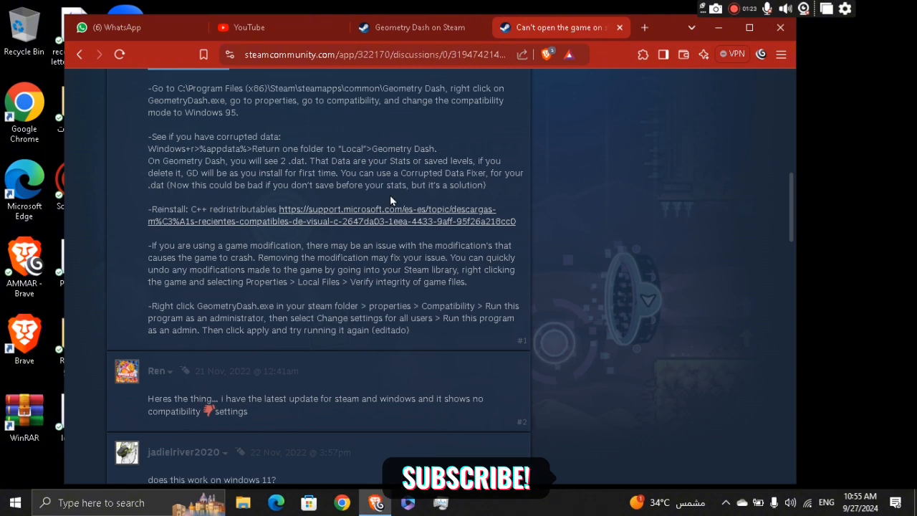
{"action": "mouse_move", "coordinate": [515, 170]}
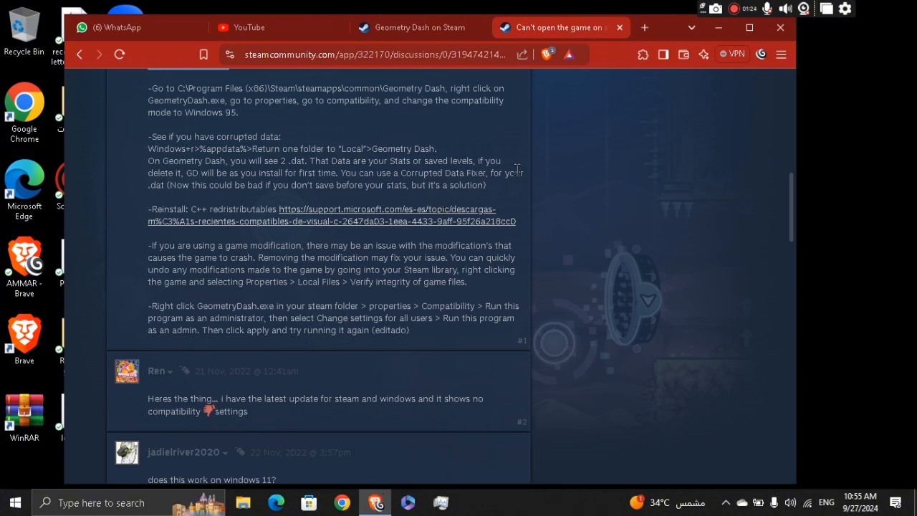